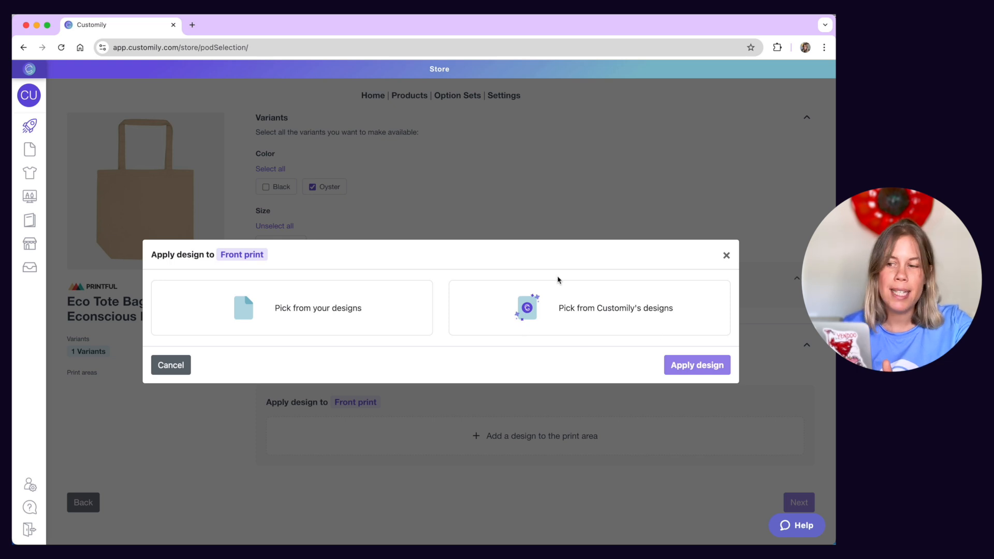
mouse_move(525, 308)
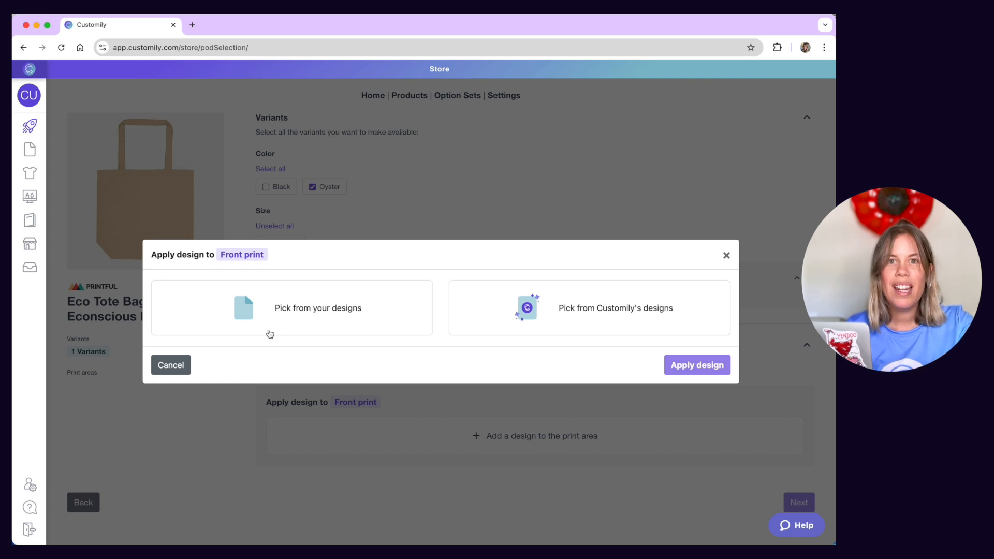
mouse_move(392, 320)
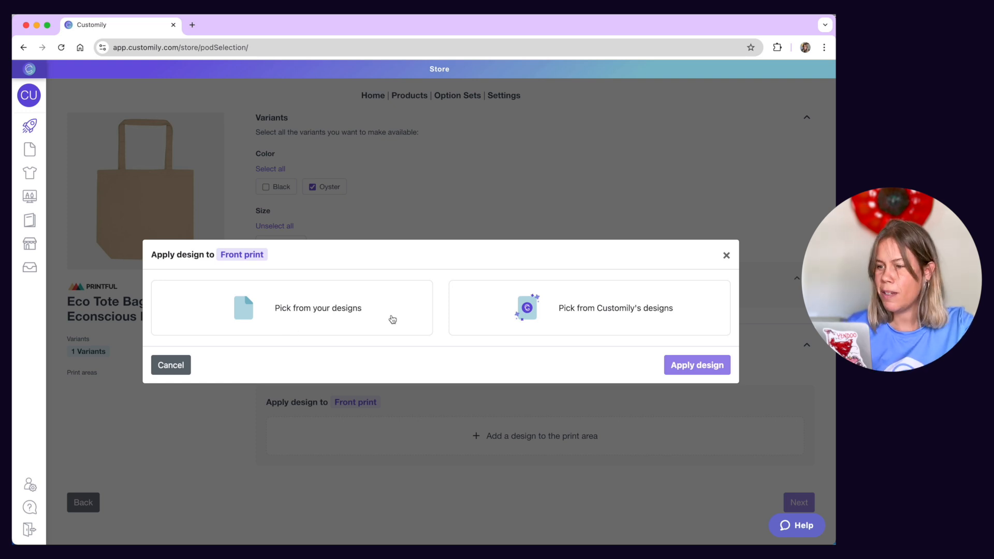
Browse Customily's ready-made design library, paging to the next set of designs.
left_click(615, 308)
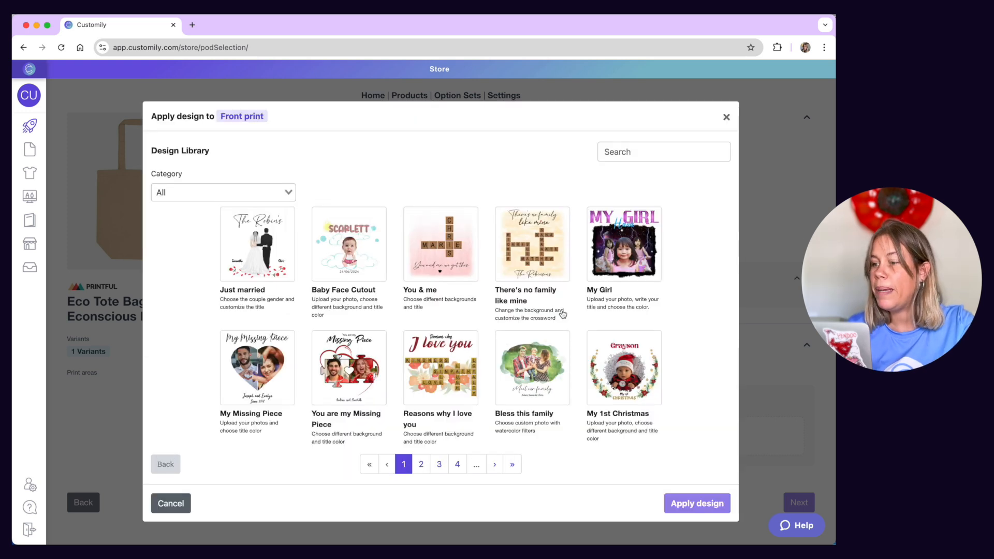
mouse_move(495, 465)
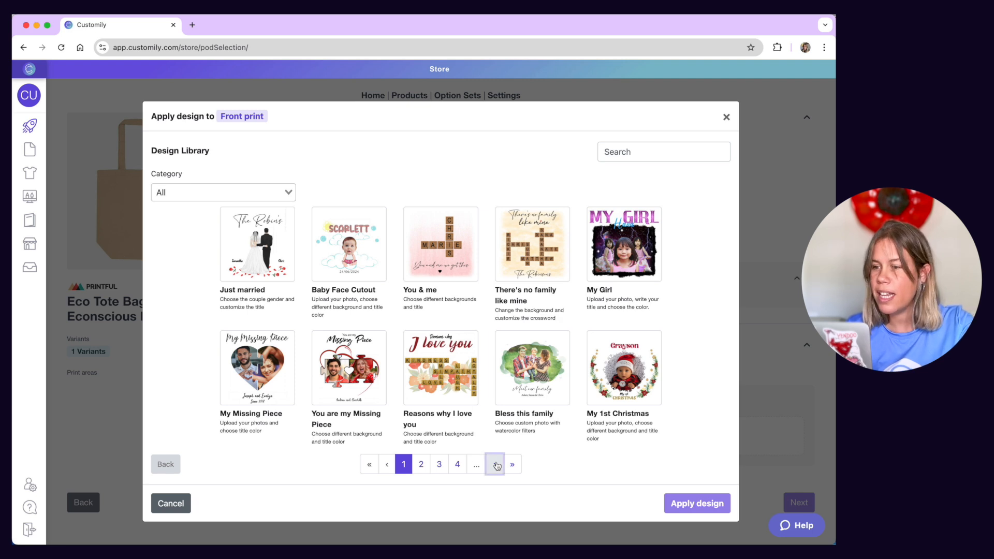
left_click(494, 464)
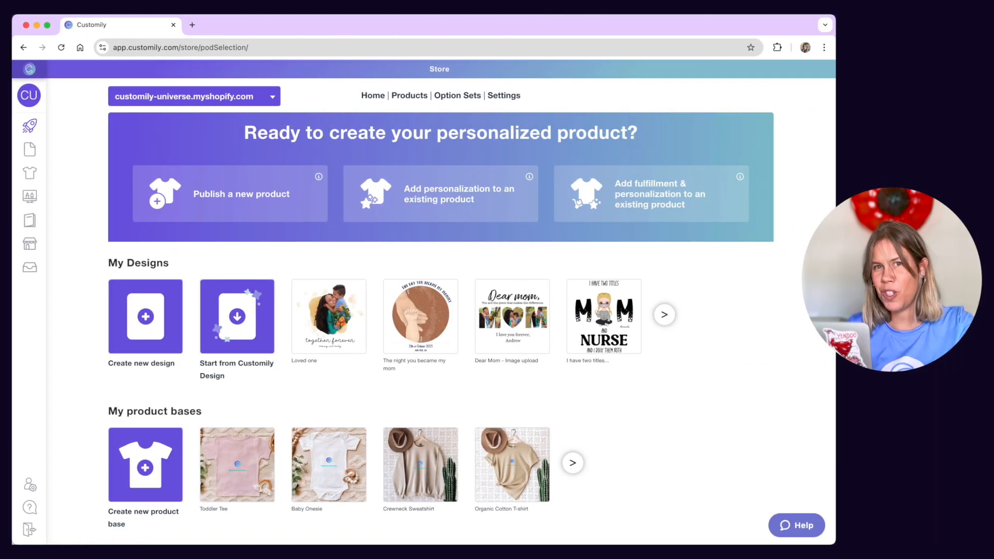
mouse_move(181, 212)
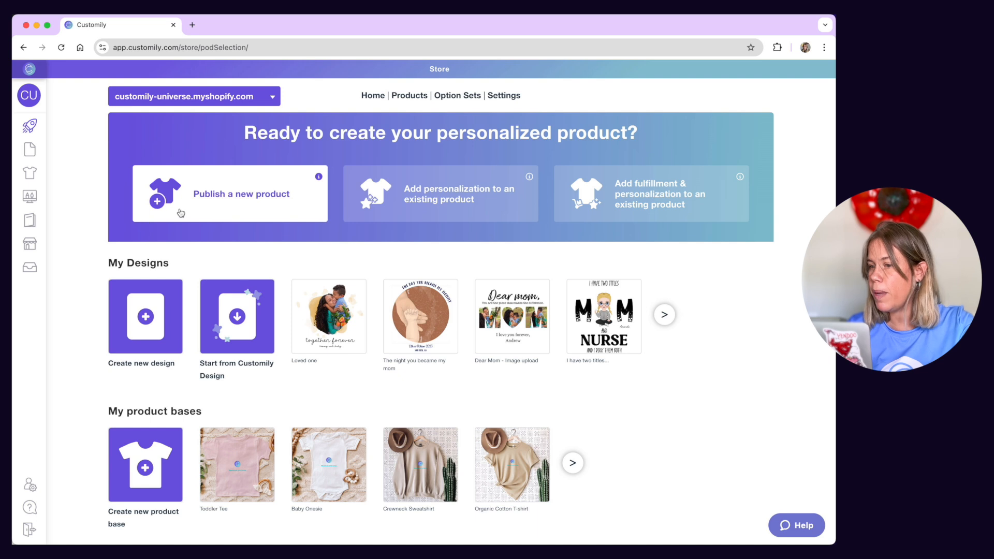
Publish a Toddler Tee from my product bases with every size selected, giving 25 variants.
left_click(229, 193)
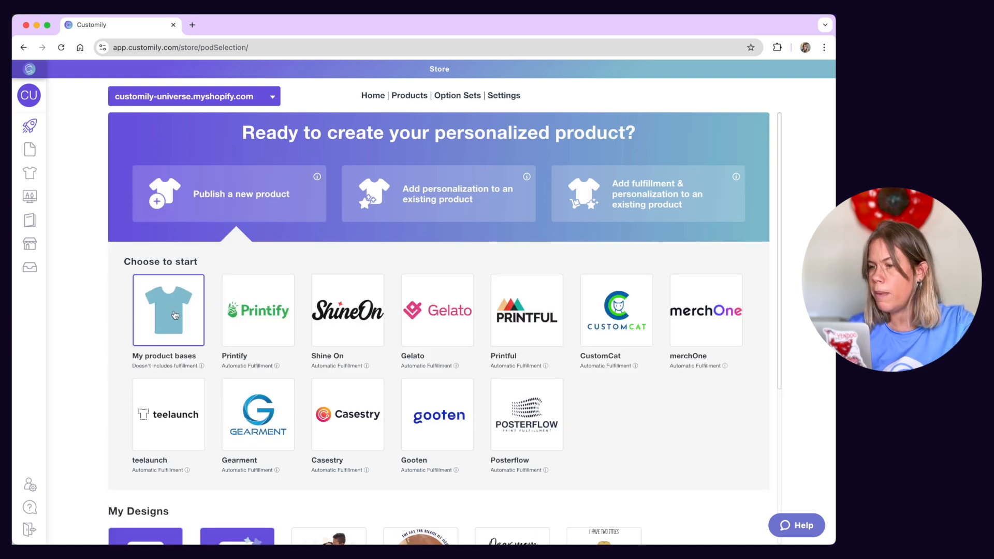
left_click(175, 314)
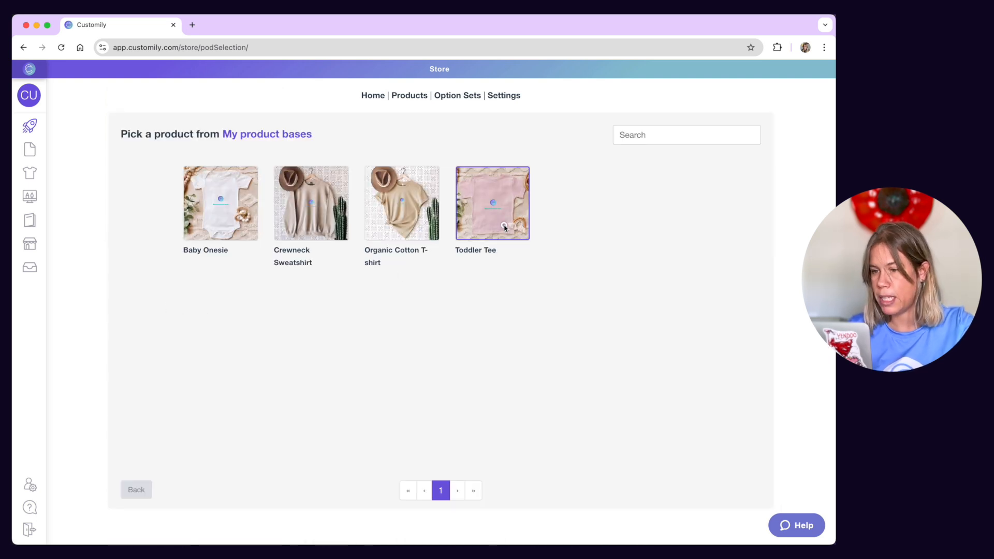
left_click(492, 202)
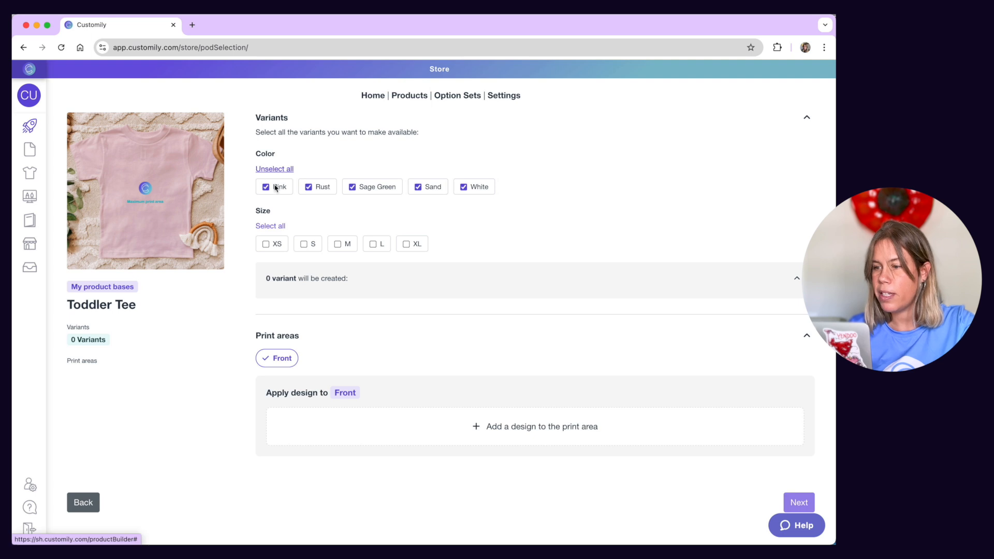
left_click(270, 226)
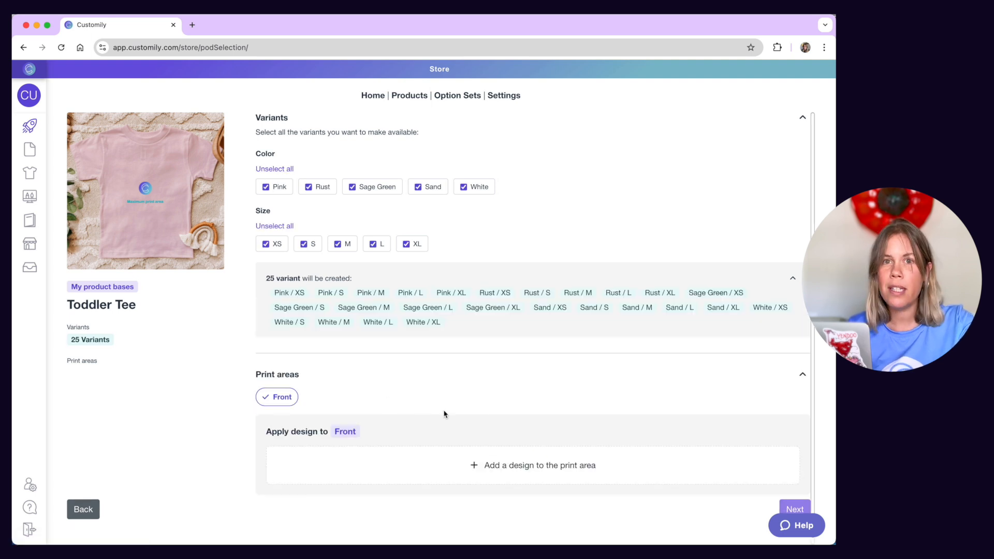
Browse Customily's design library for the tee front, filtered to the Christmas category.
left_click(532, 466)
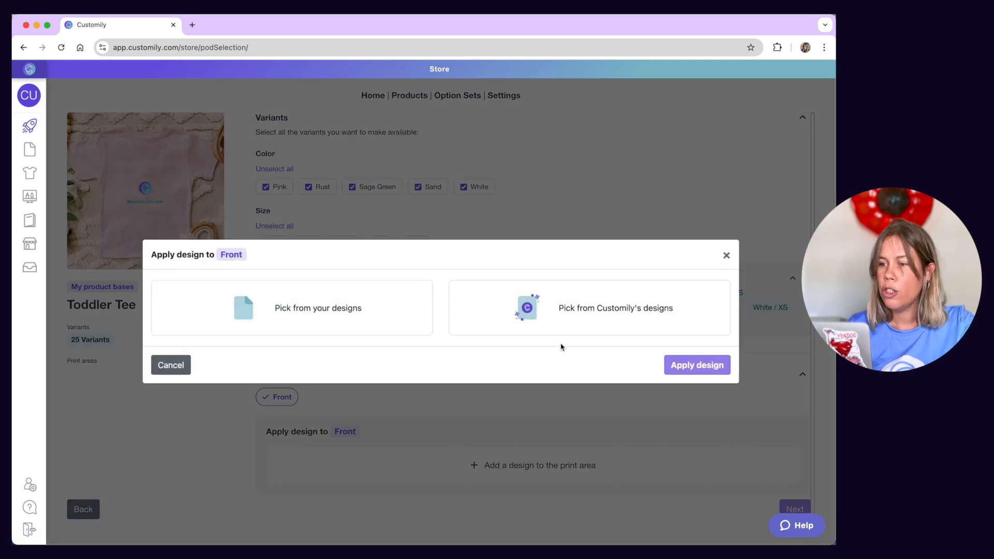
left_click(615, 308)
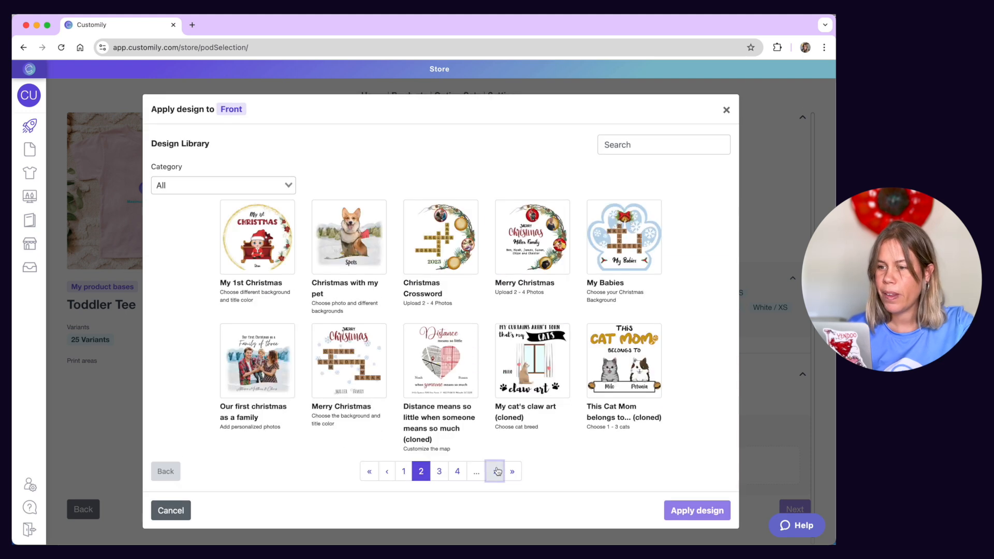
left_click(495, 471)
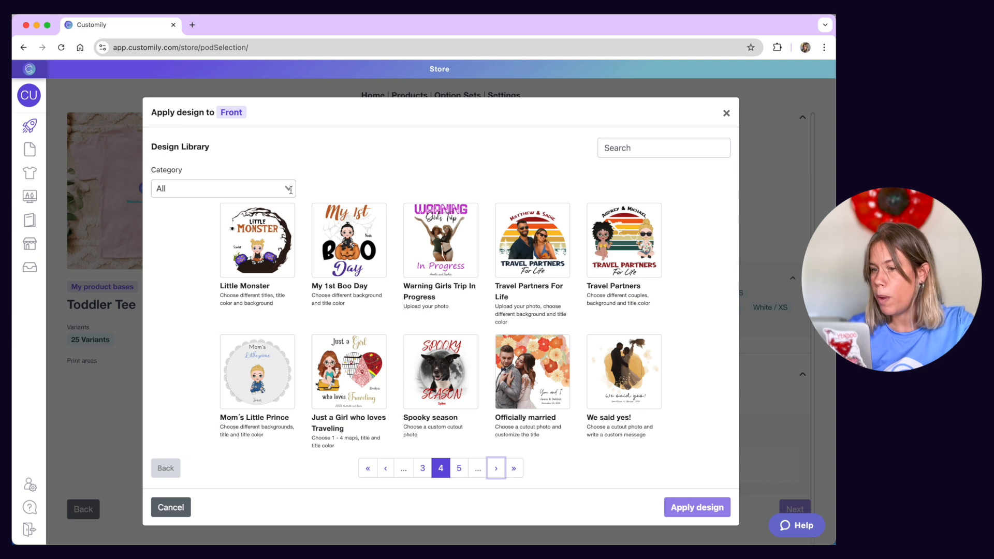
left_click(223, 188)
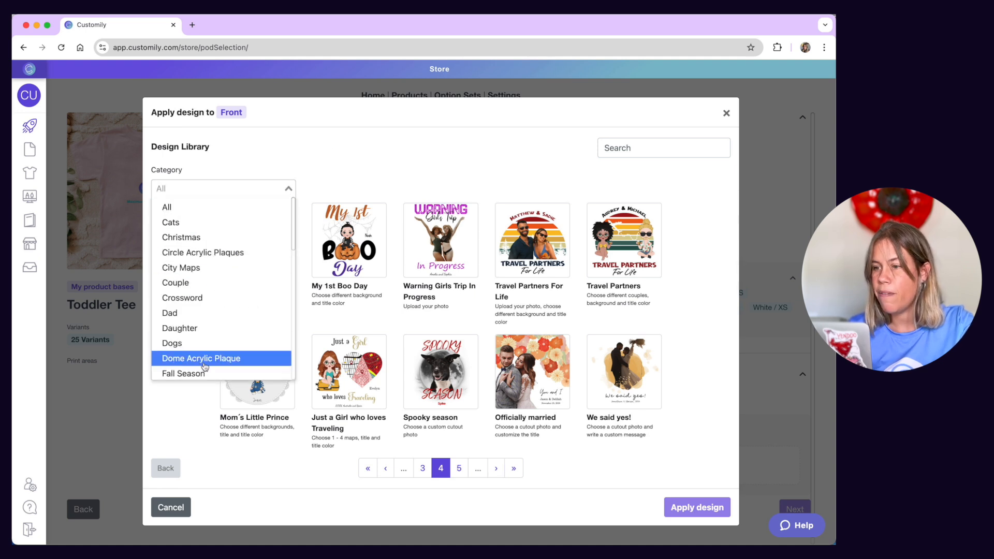
left_click(181, 237)
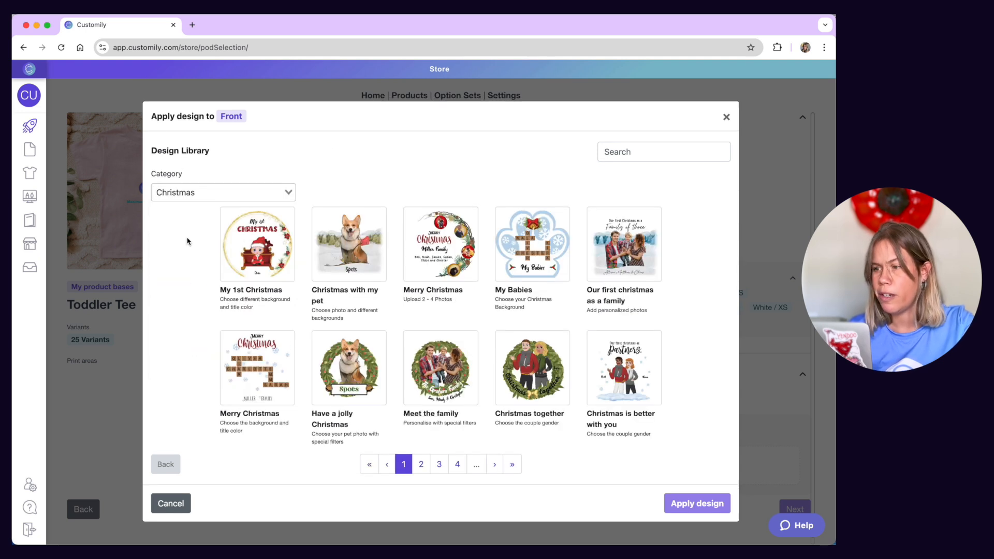
Apply the 'Have a jolly Christmas' design to the tee's front print area.
left_click(349, 368)
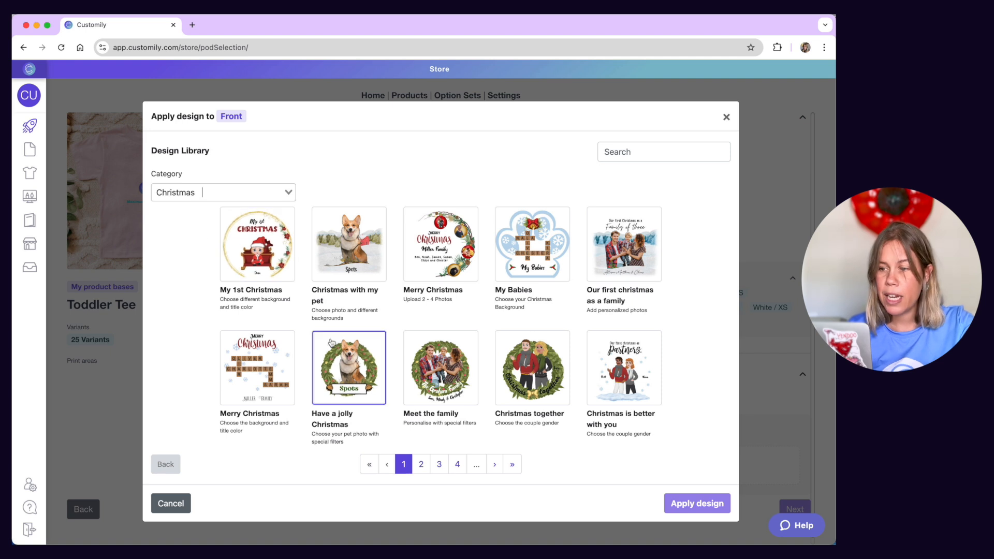
left_click(348, 368)
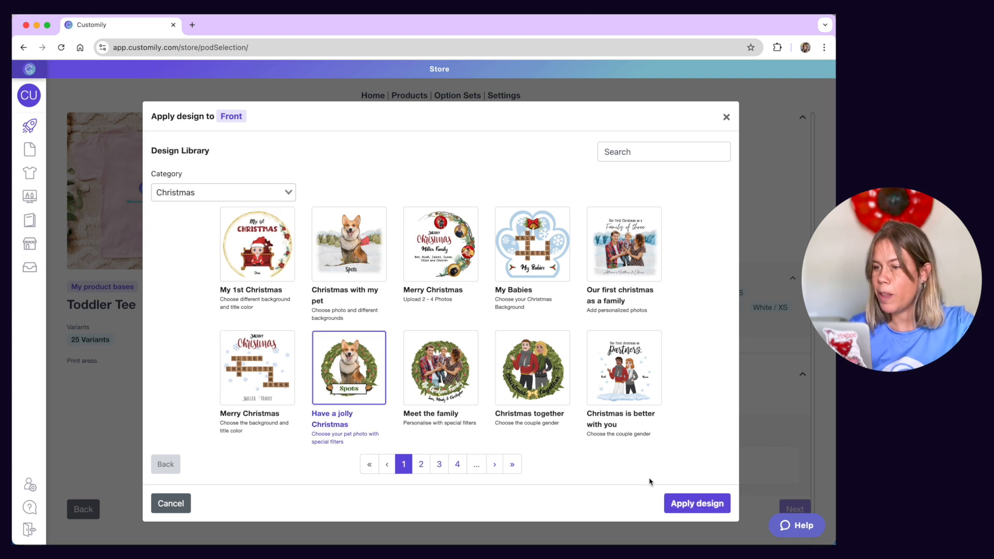
left_click(697, 503)
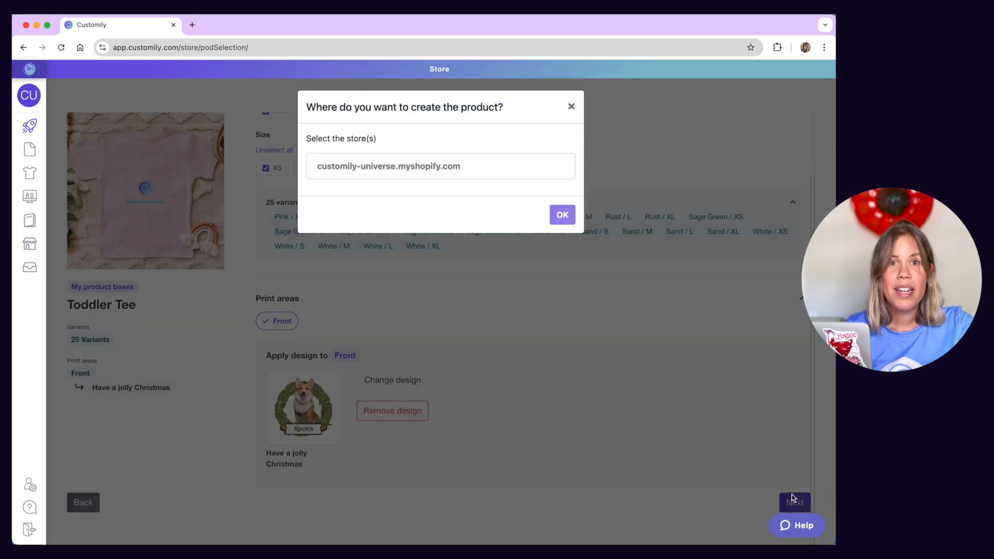
Choose the Shopify store to create the tee product in.
left_click(562, 214)
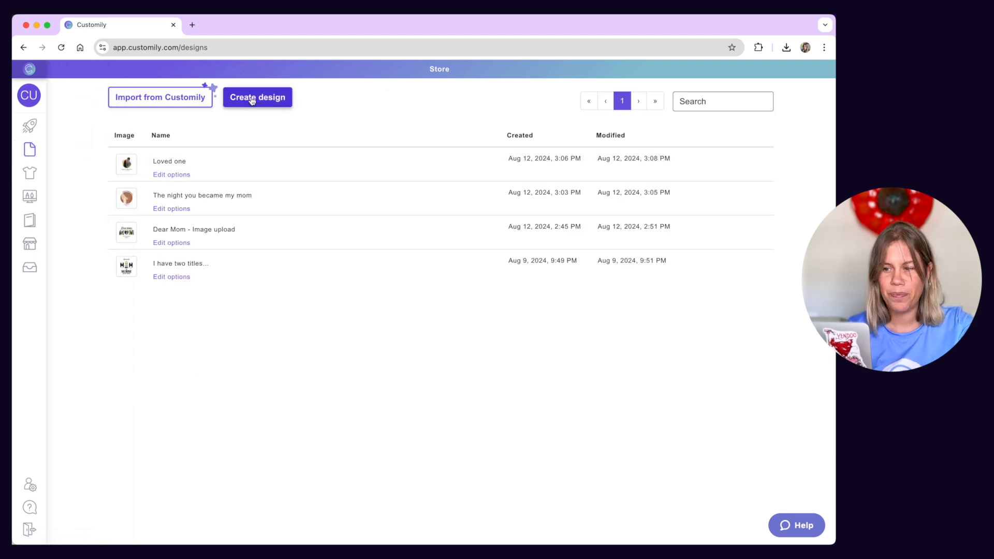
Create a blank design named 'Baby Monogram' with a 1000×1000 mm canvas.
left_click(257, 97)
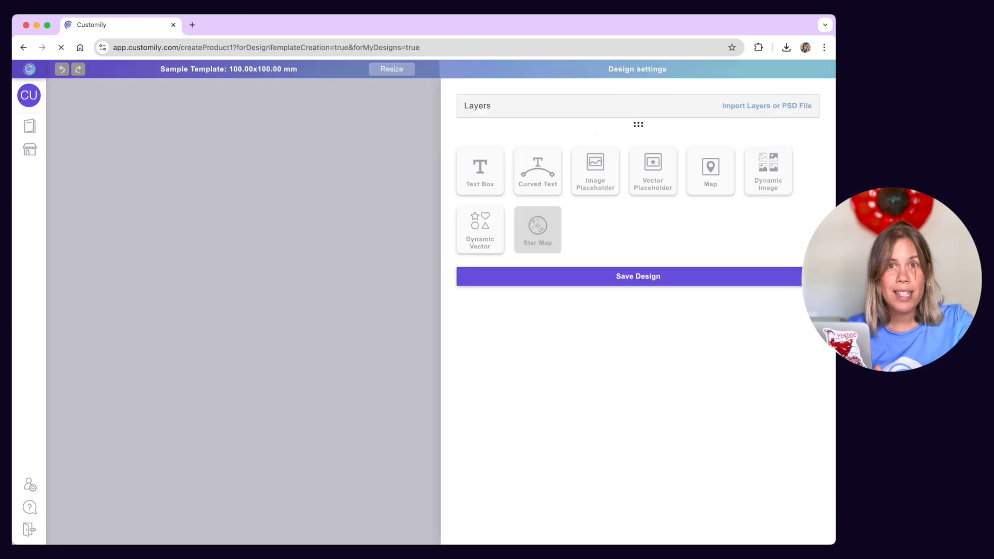
left_click(638, 276)
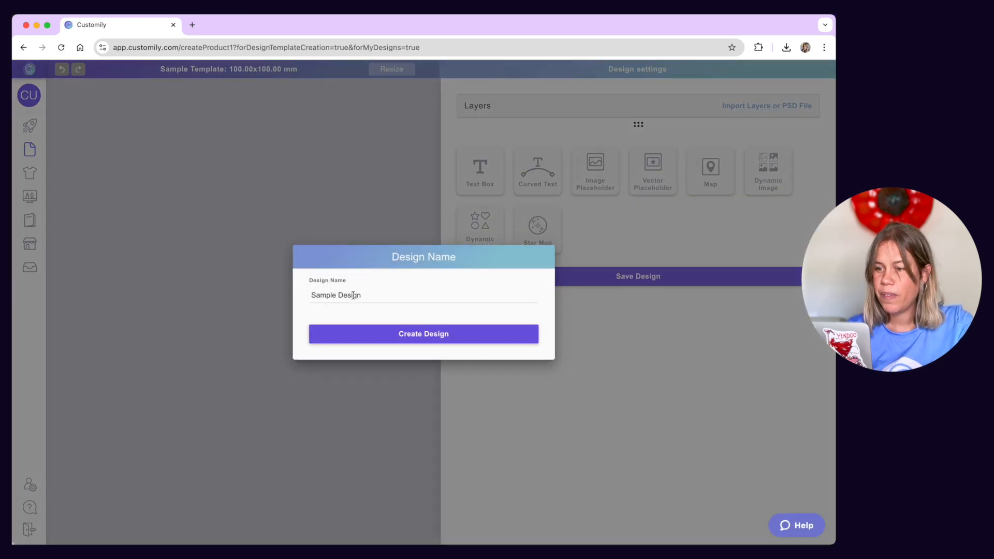
type("Baby Monogram")
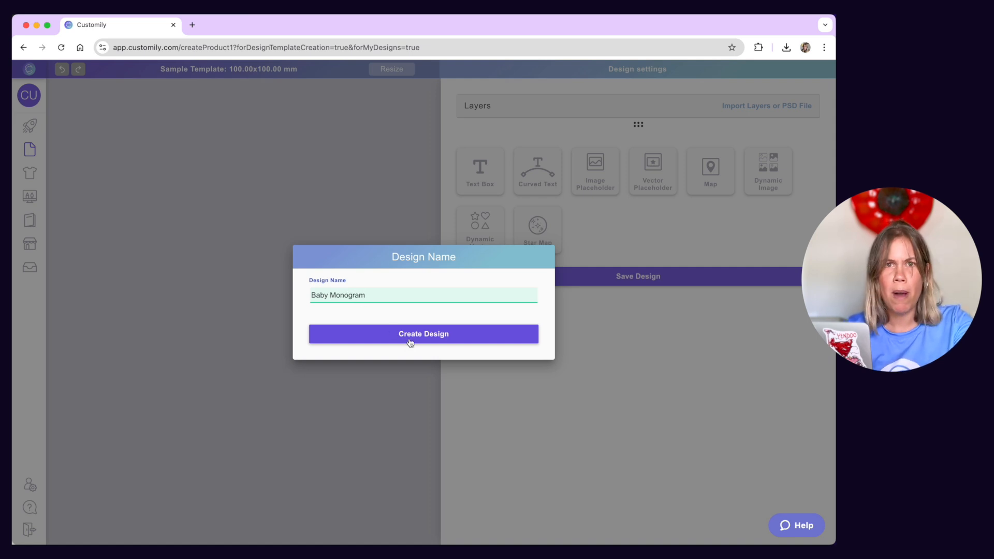
left_click(424, 334)
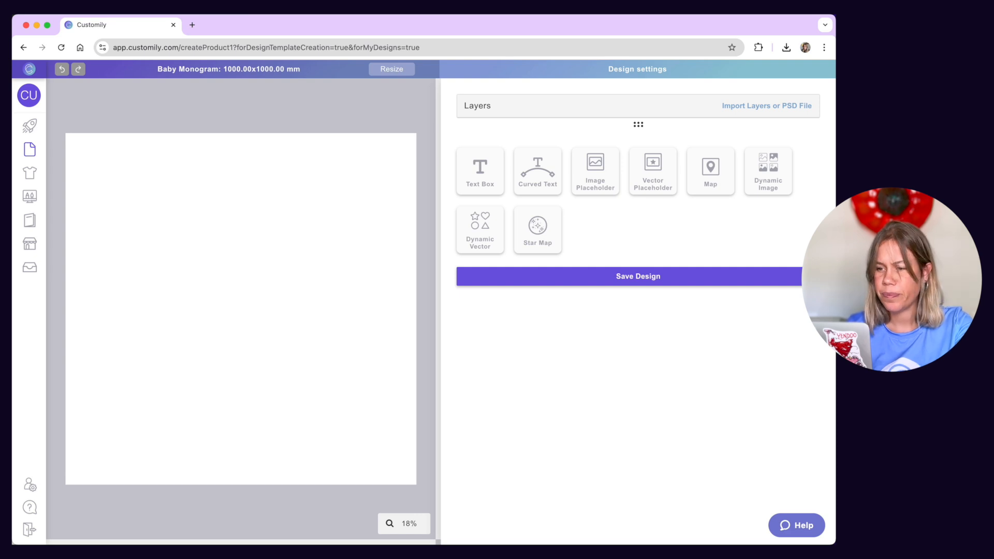
mouse_move(220, 83)
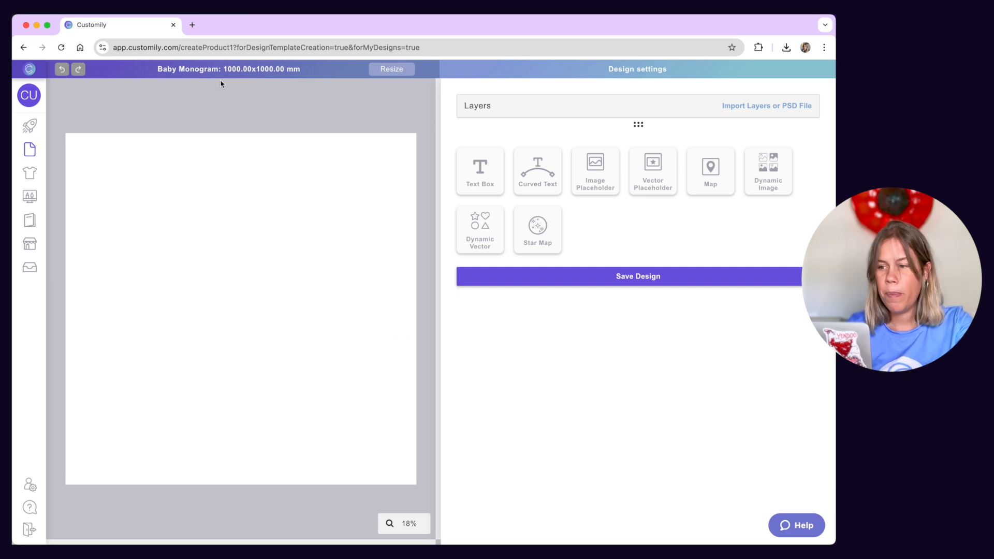
mouse_move(299, 79)
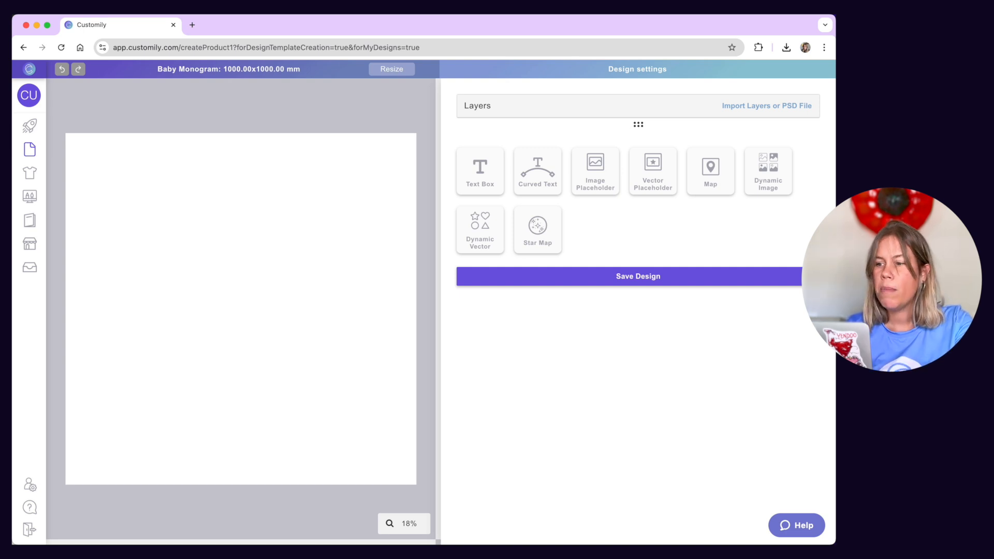
left_click(392, 69)
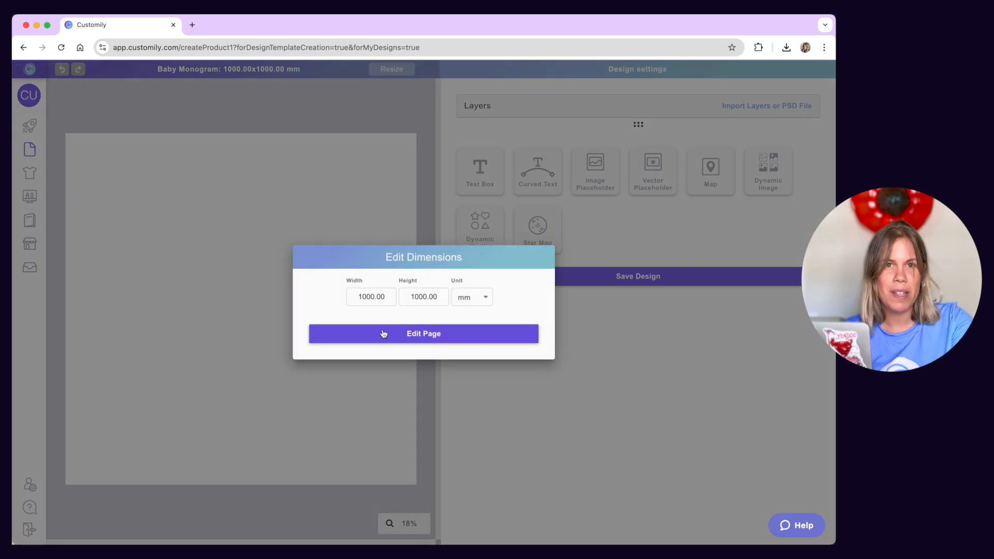
left_click(423, 334)
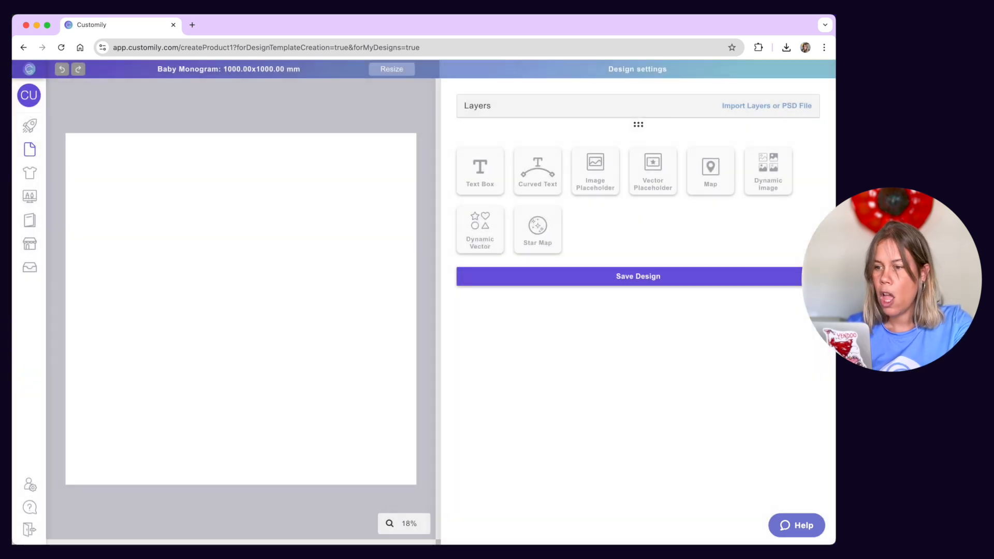
mouse_move(159, 209)
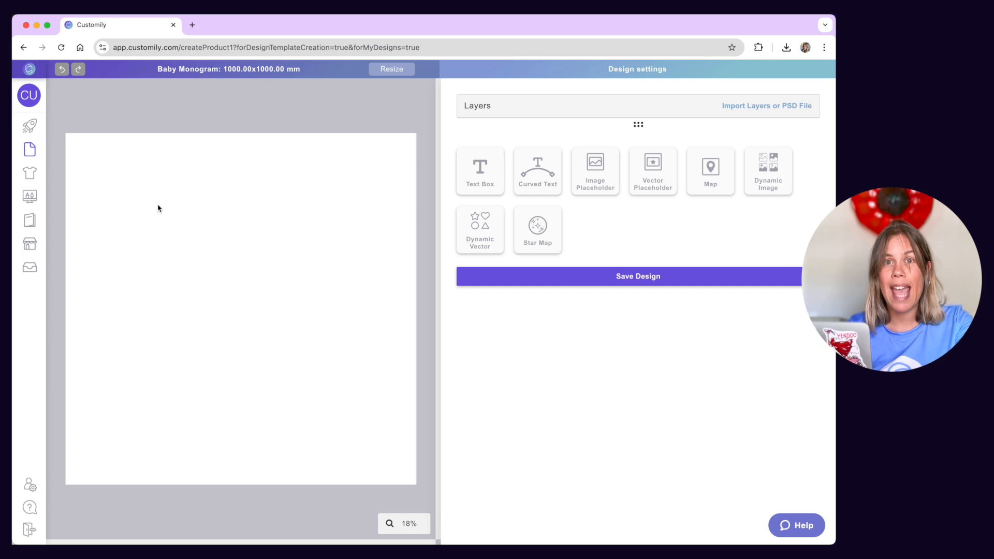
mouse_move(292, 411)
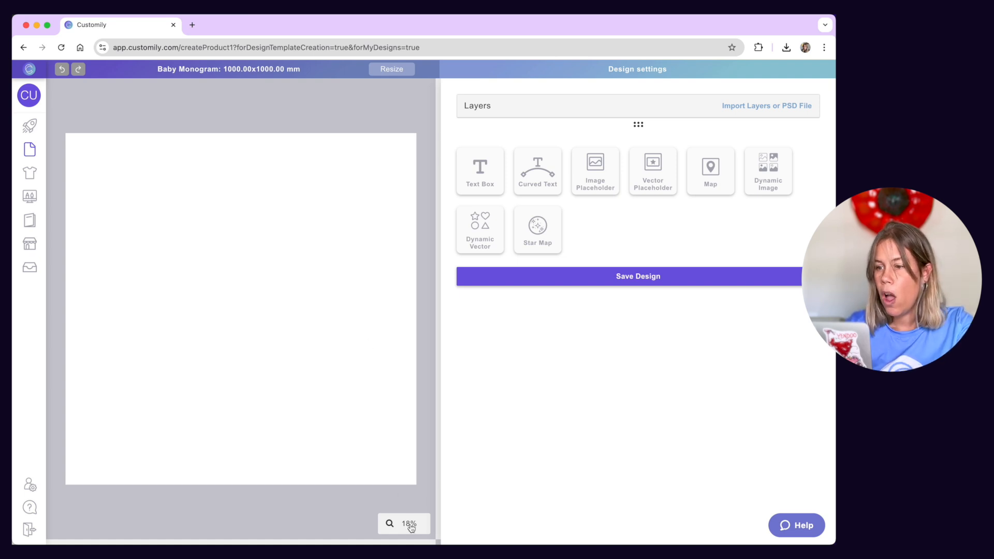
left_click(412, 525)
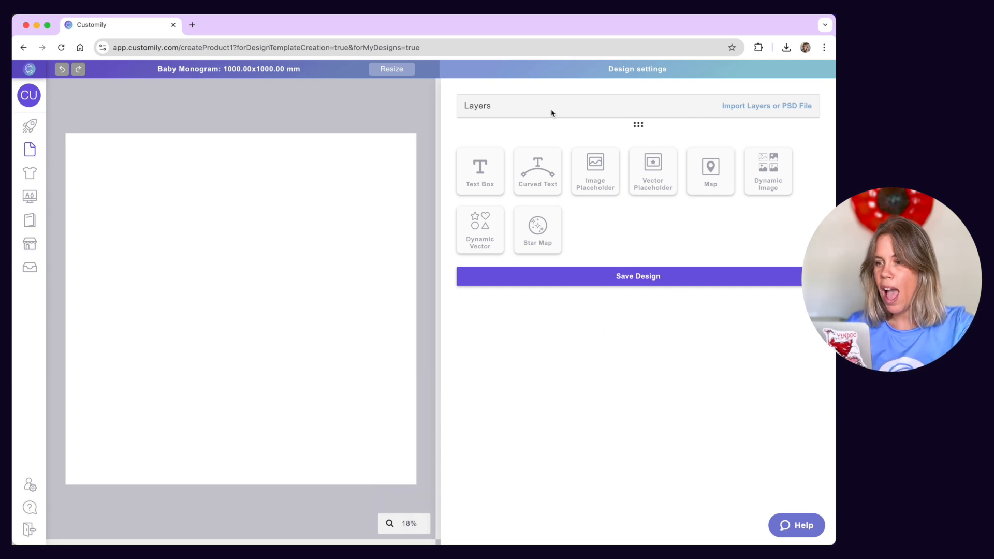
mouse_move(719, 227)
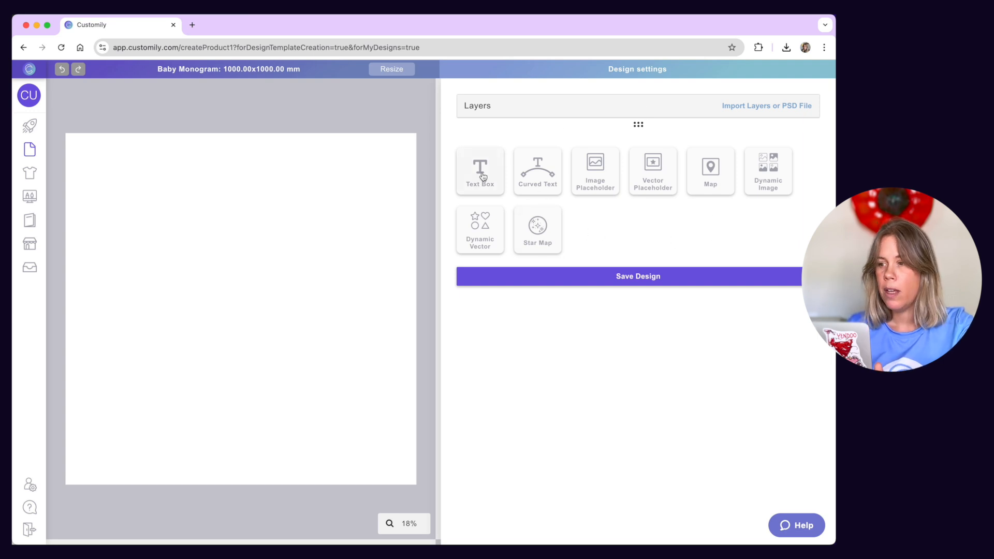
Add an 'Initial' text box and a curved 'Name' text layer to the canvas.
left_click(480, 171)
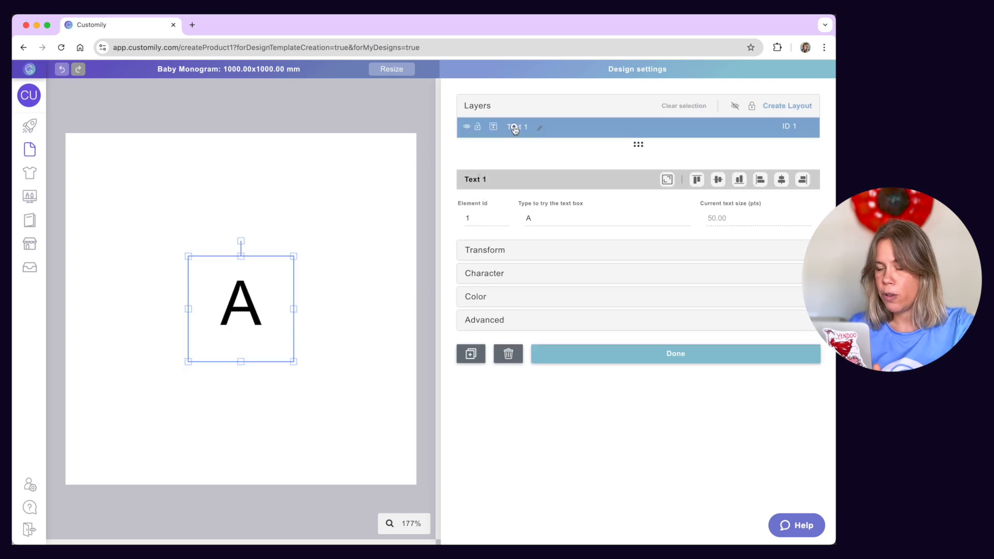
type("Initial")
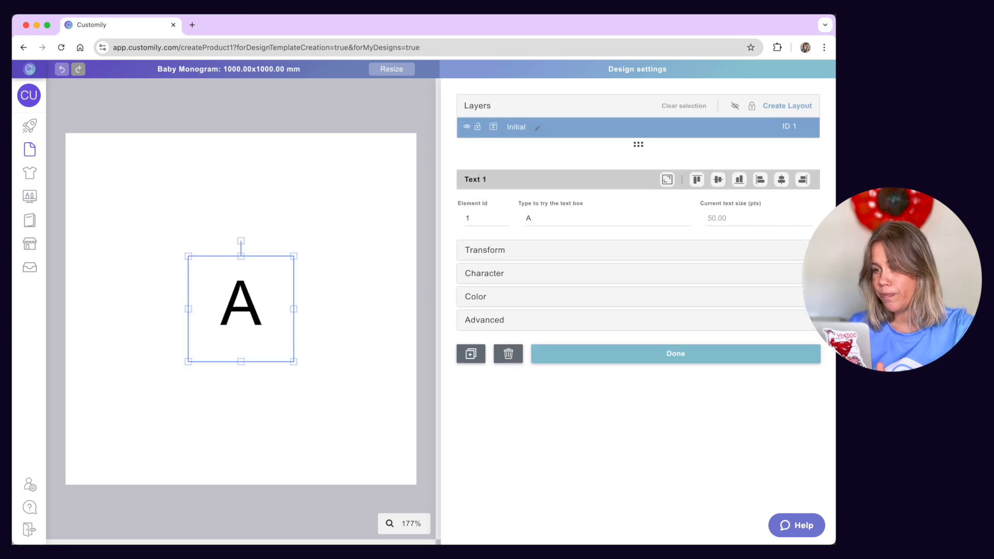
left_click(675, 353)
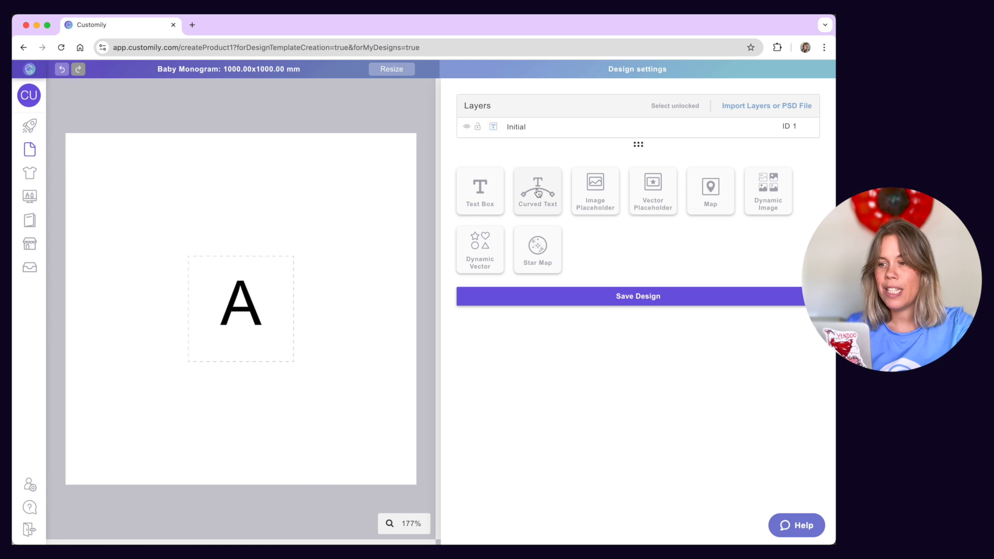
left_click(537, 191)
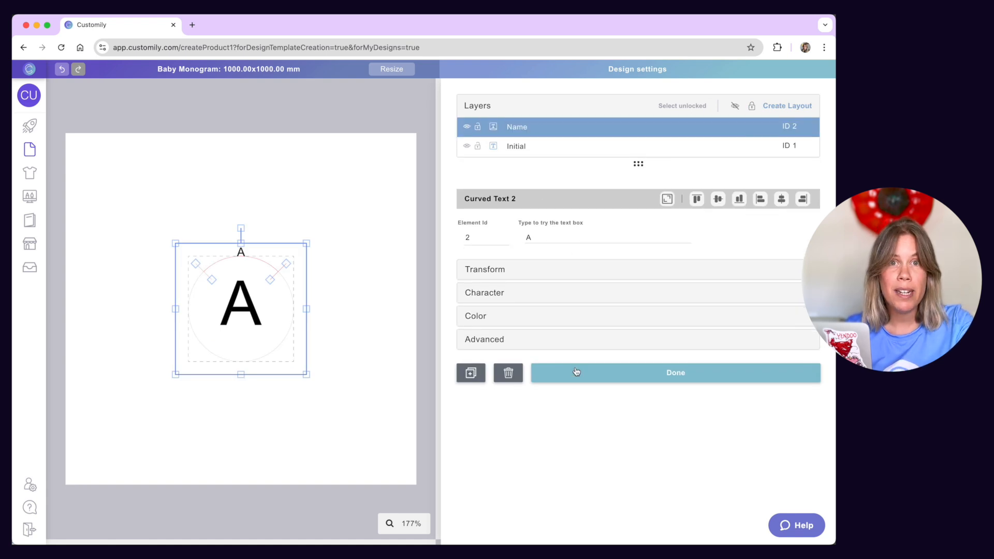
left_click(675, 373)
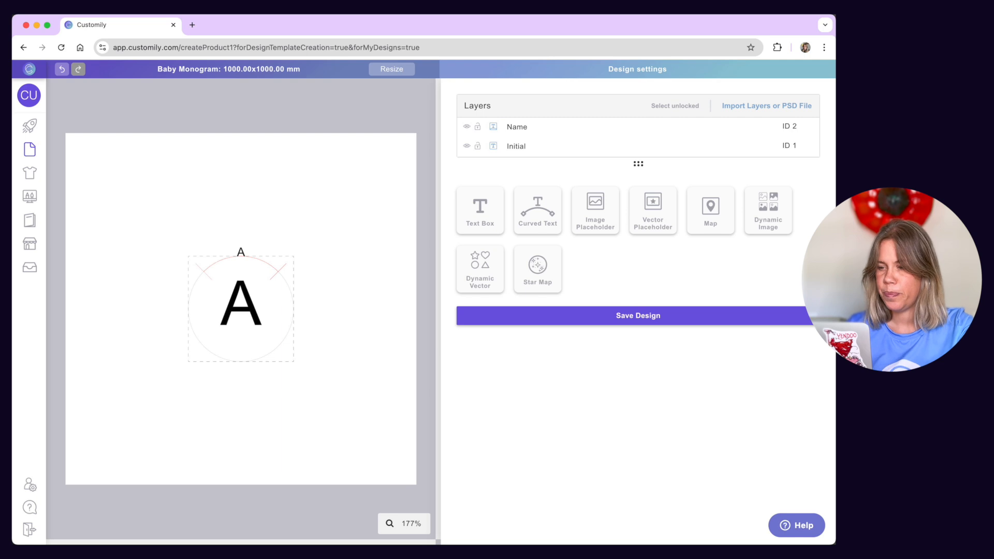
mouse_move(553, 350)
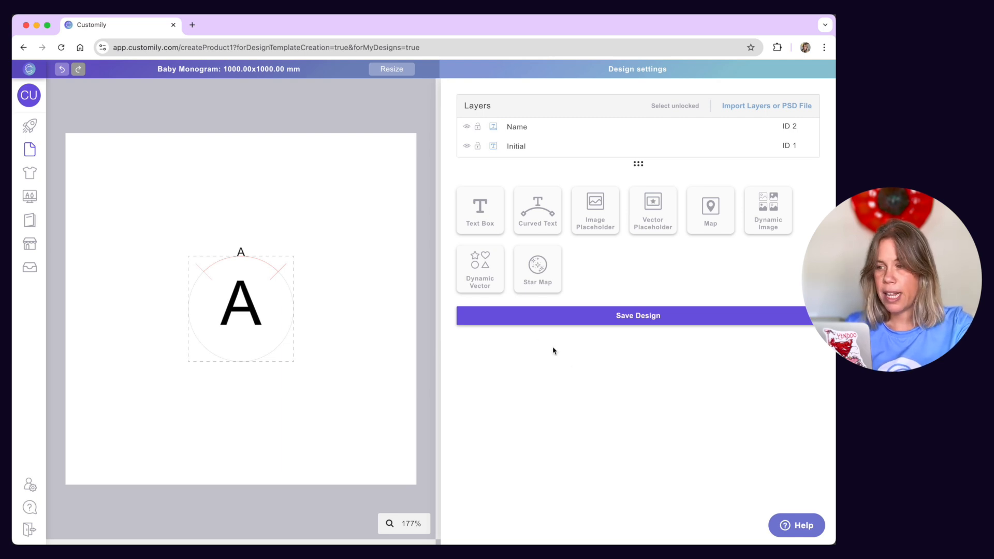
mouse_move(690, 249)
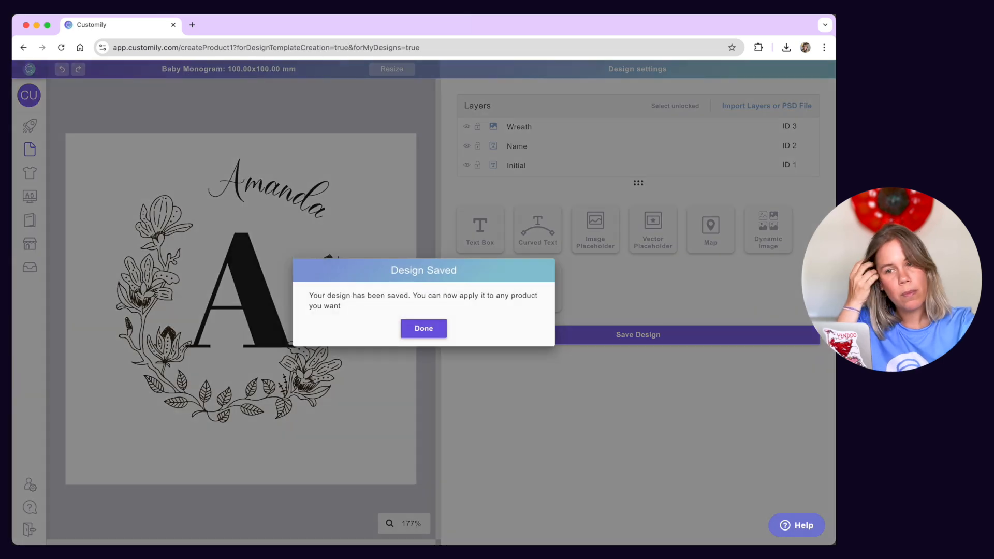
Dismiss the Design Saved confirmation for Baby Monogram.
left_click(423, 328)
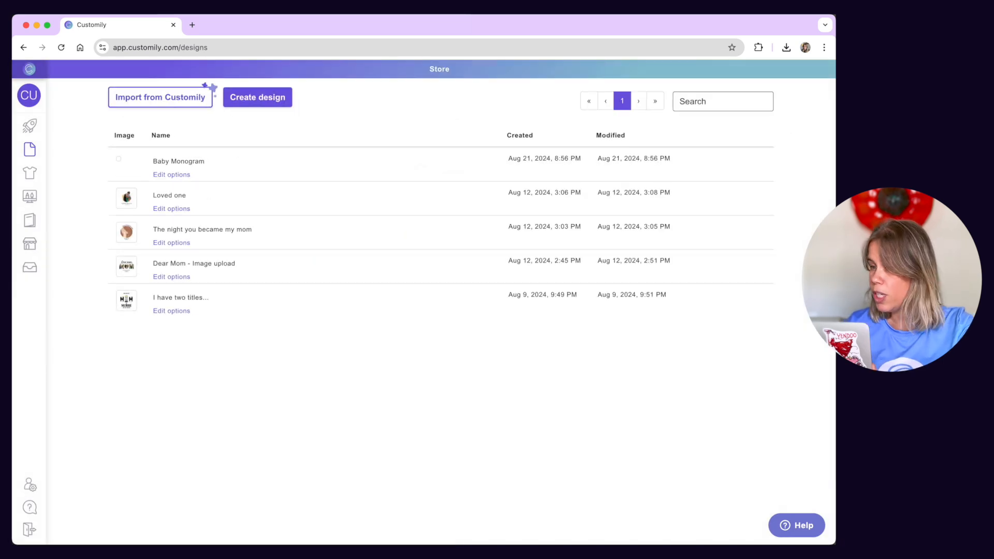
mouse_move(336, 296)
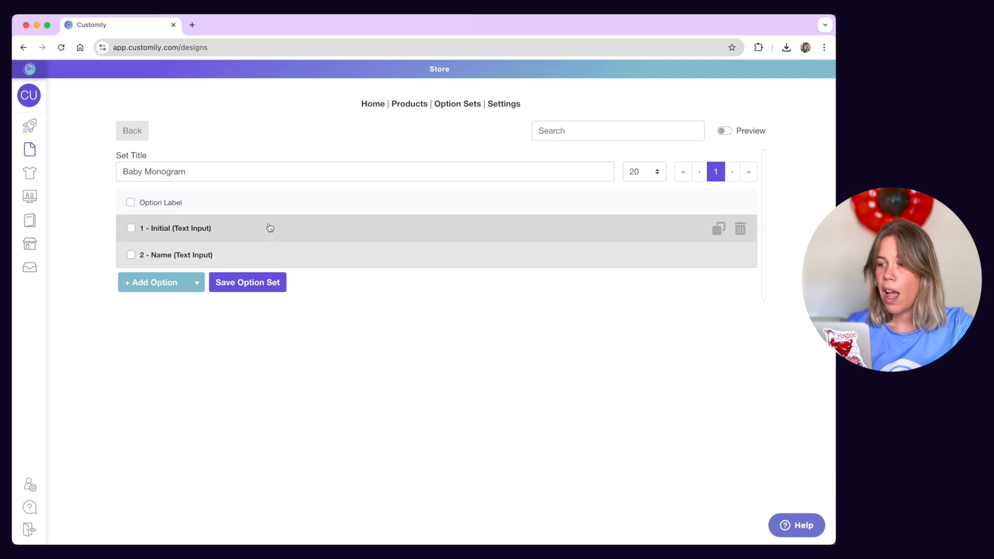
mouse_move(279, 248)
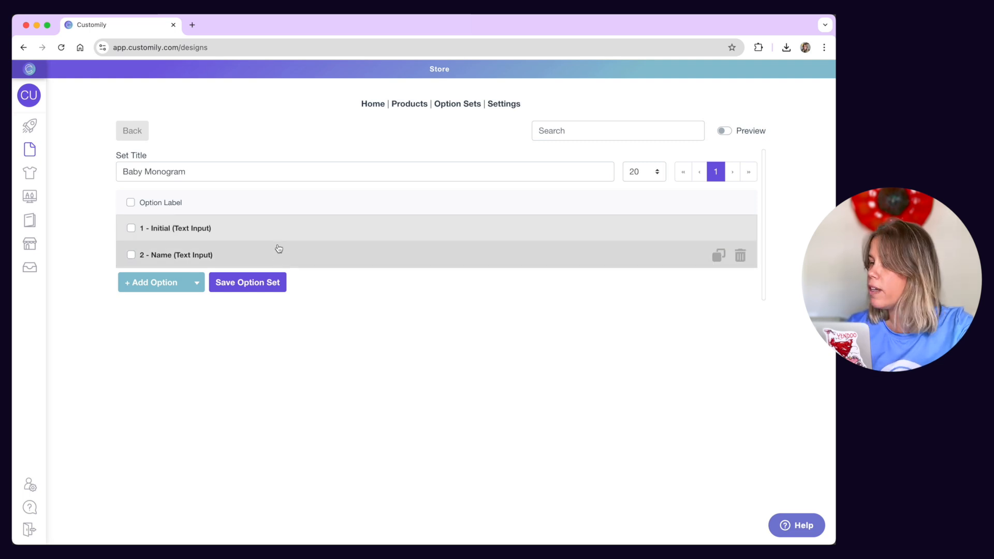
mouse_move(279, 227)
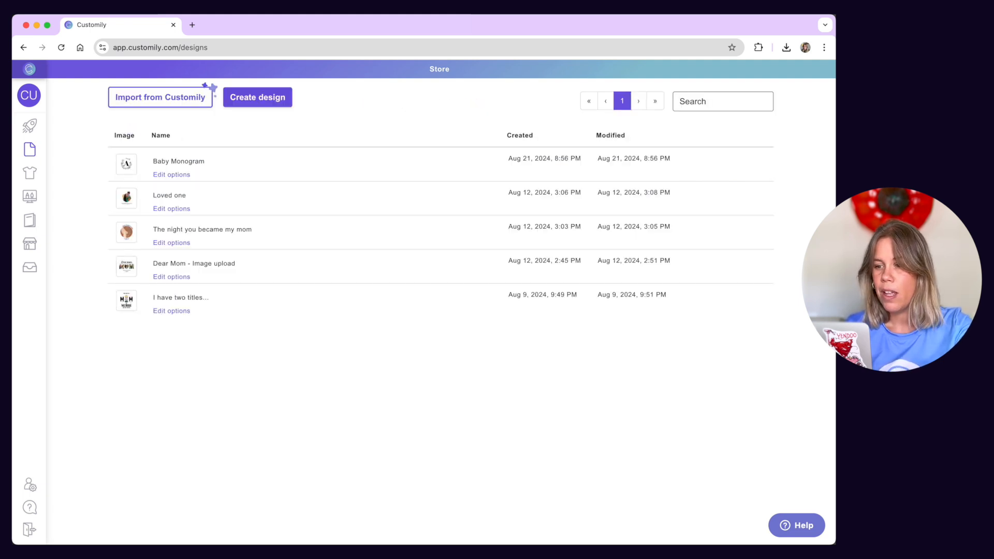
mouse_move(165, 179)
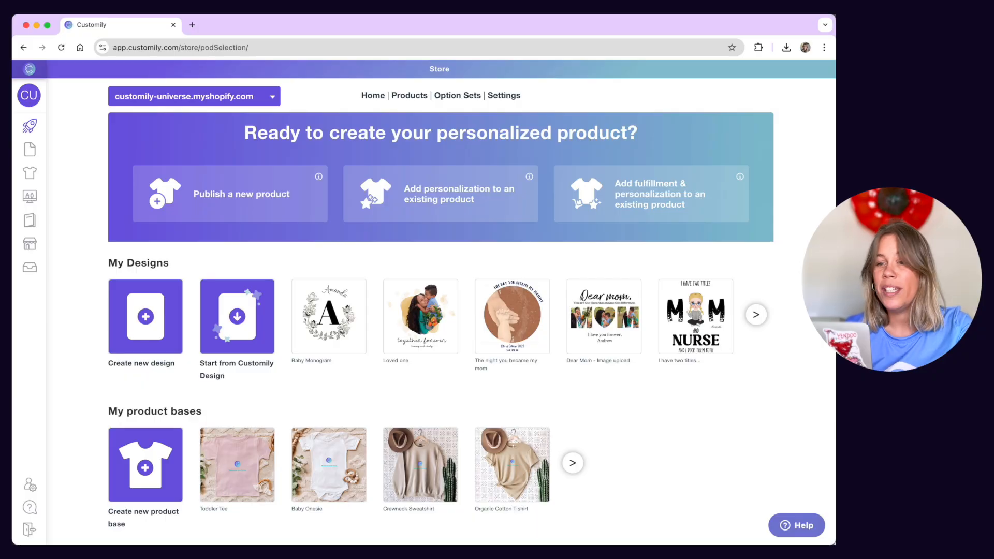
mouse_move(251, 374)
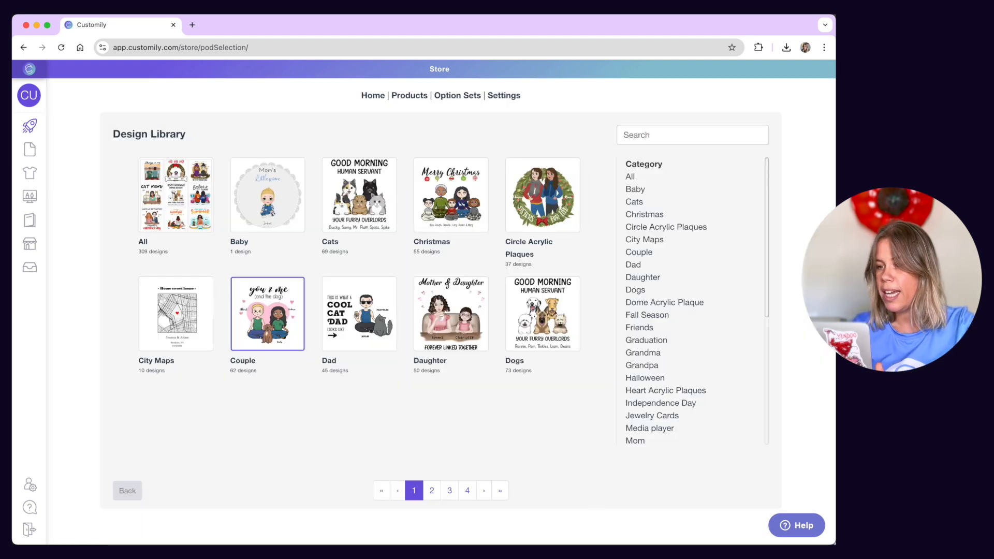
Search the design library for 'coffee'.
left_click(692, 135)
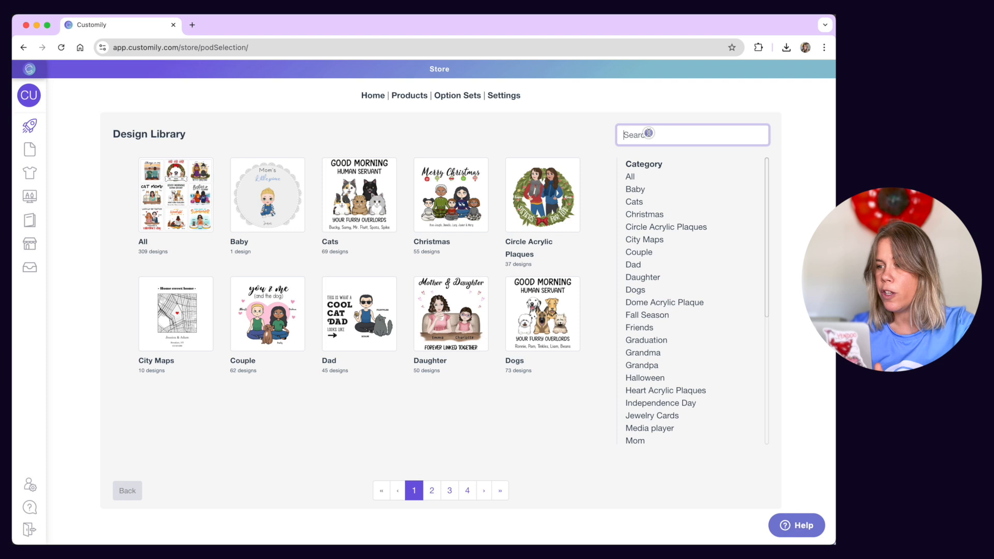
type("coffee")
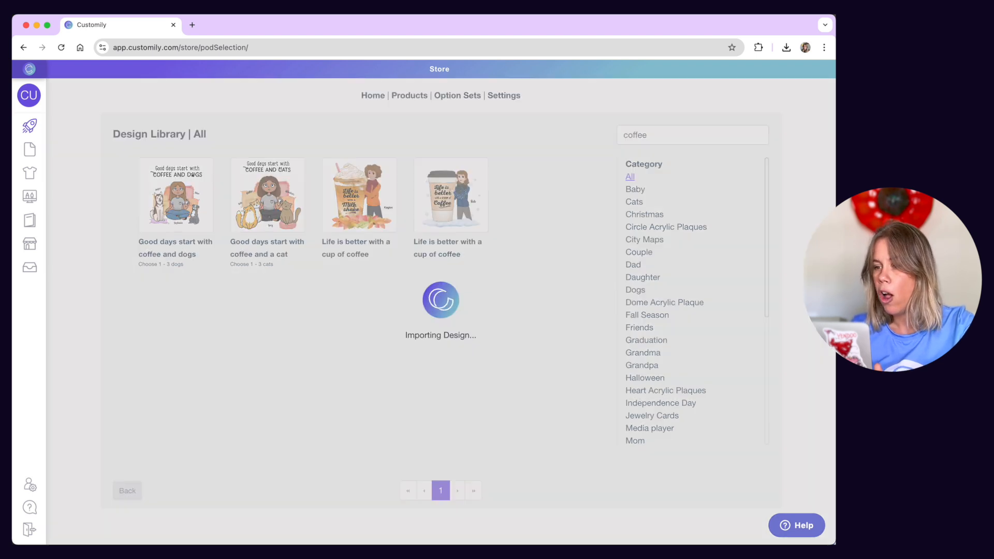
Replace the cup's Titles artwork with 'Mama needs lots.png' and save the design.
left_click(450, 196)
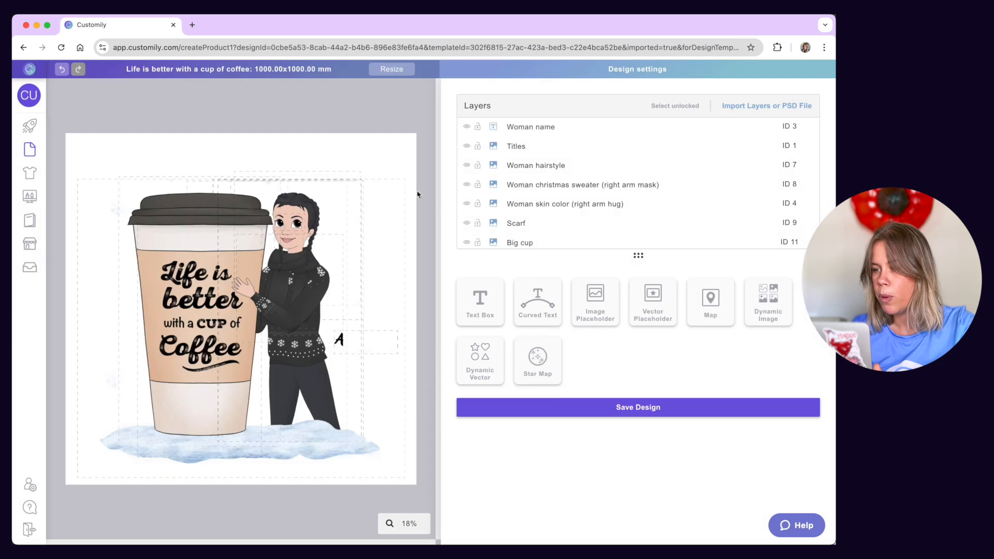
left_click(516, 146)
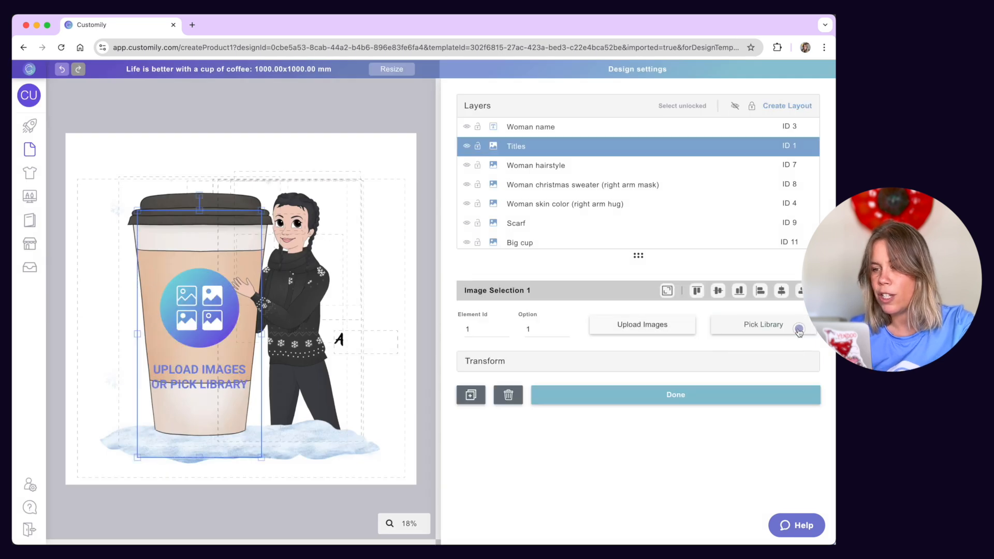
left_click(642, 325)
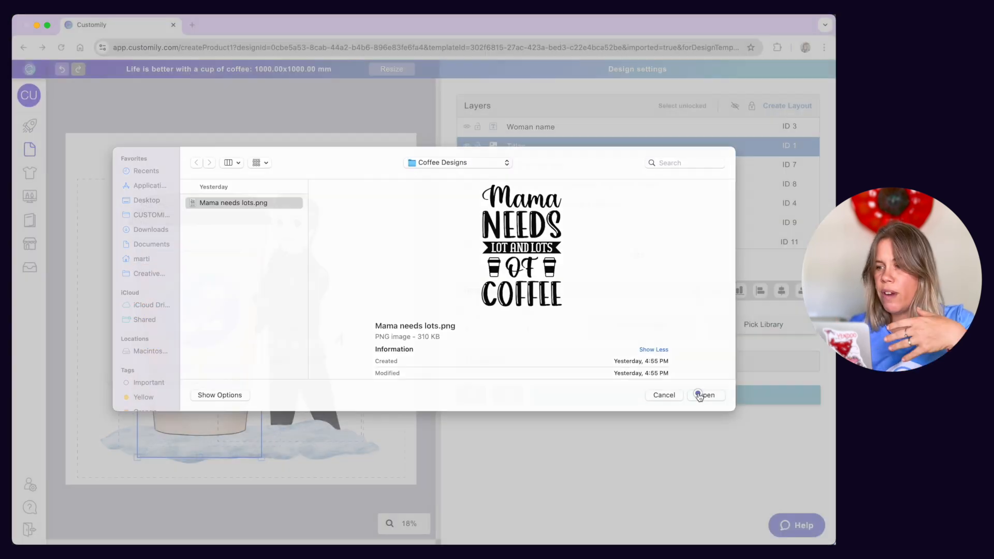
left_click(705, 395)
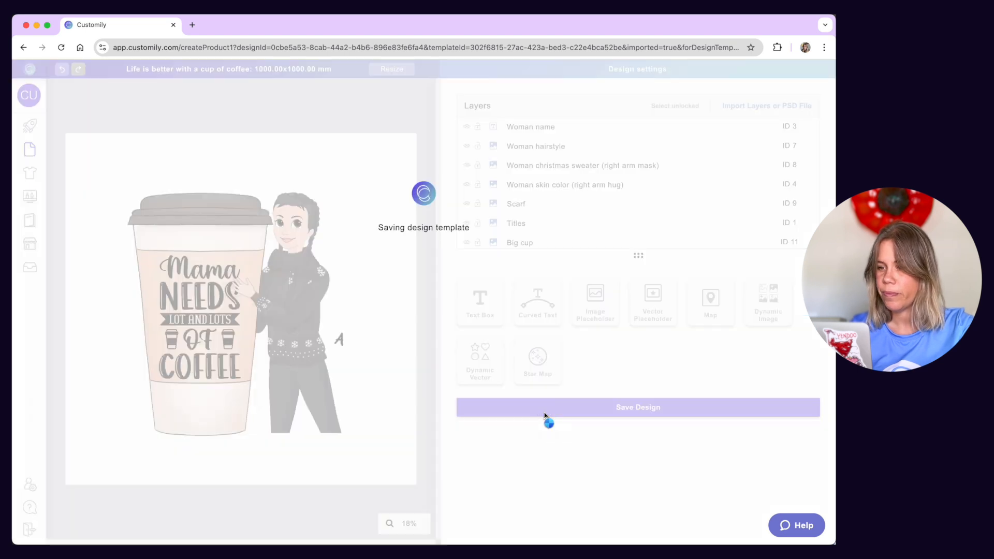
left_click(638, 407)
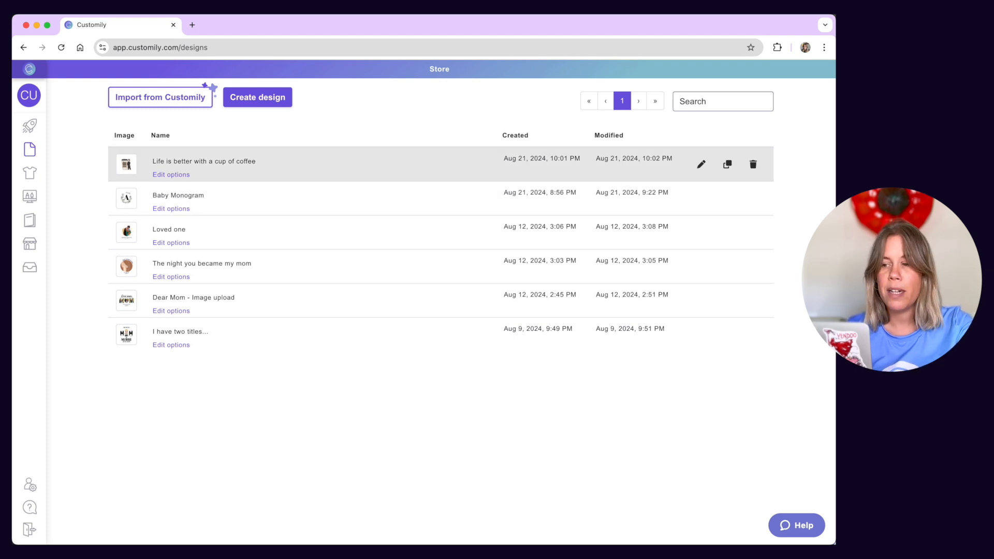
mouse_move(448, 172)
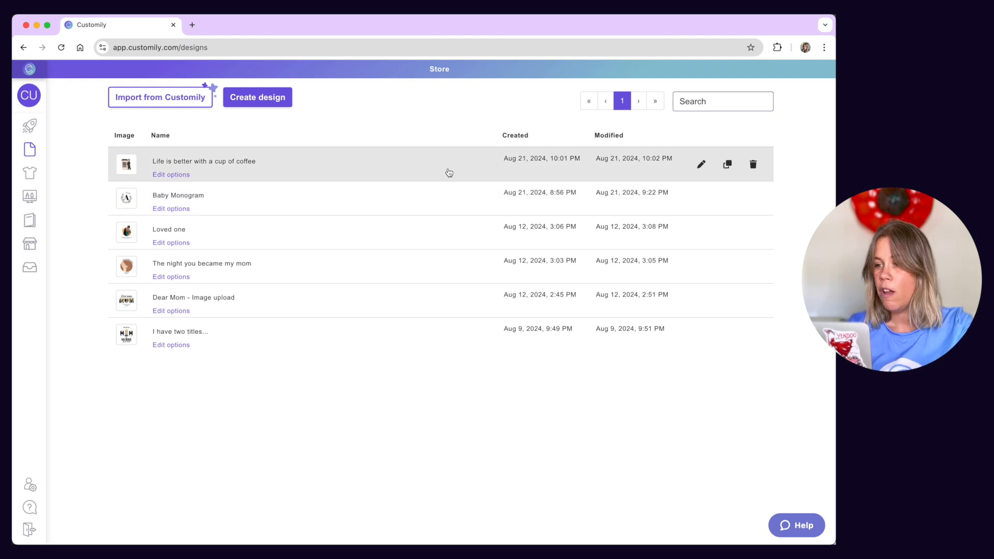
mouse_move(727, 164)
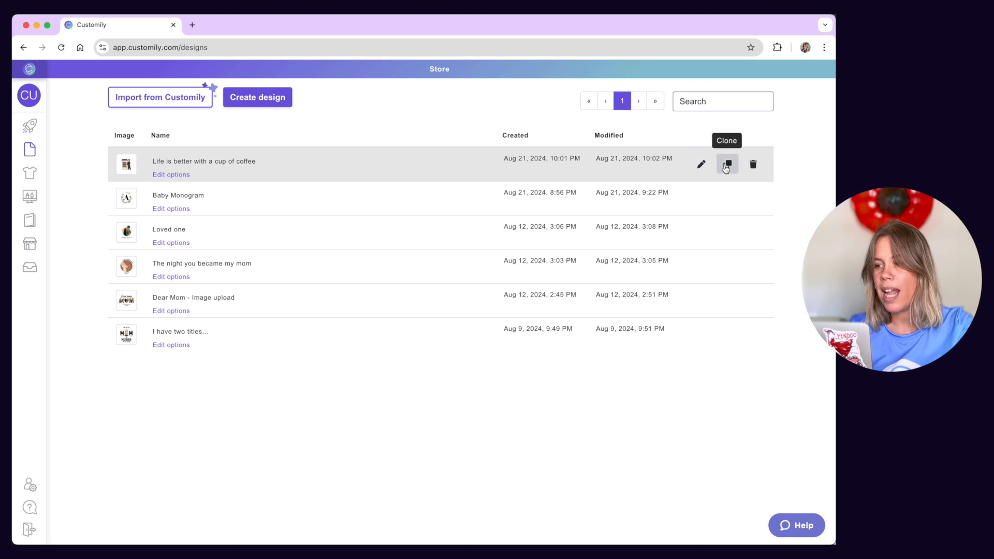
mouse_move(753, 164)
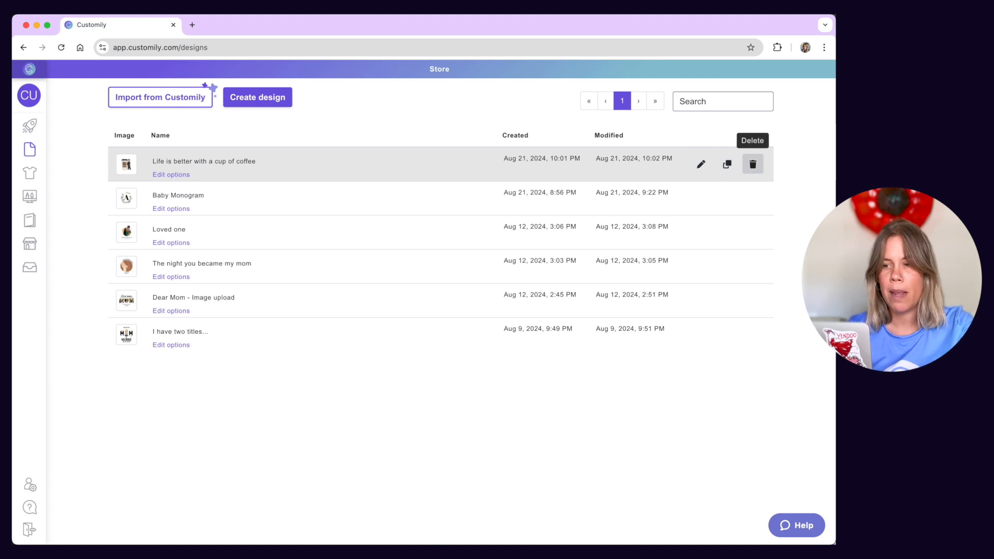
mouse_move(701, 164)
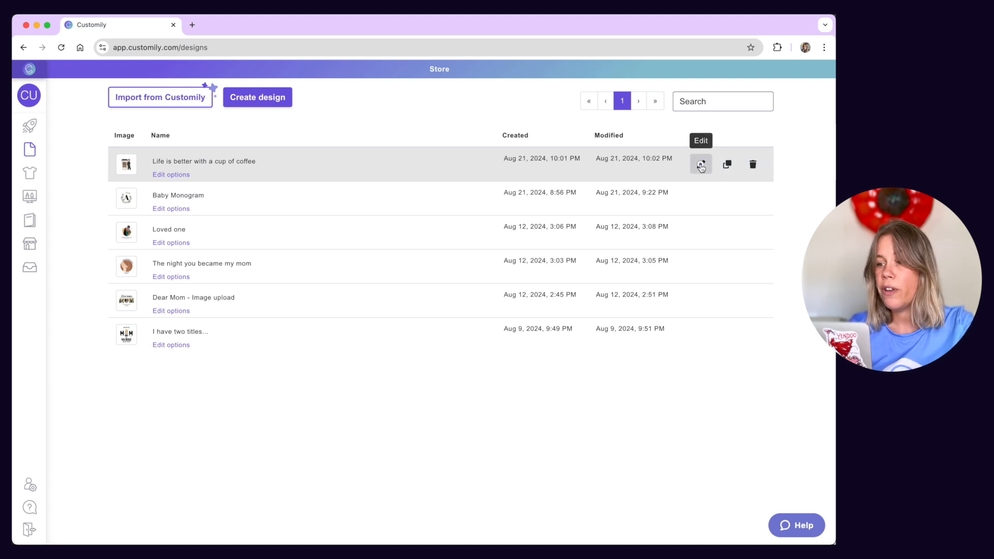
Reopen the 'Life is better with a cup of coffee' design and save it.
left_click(700, 164)
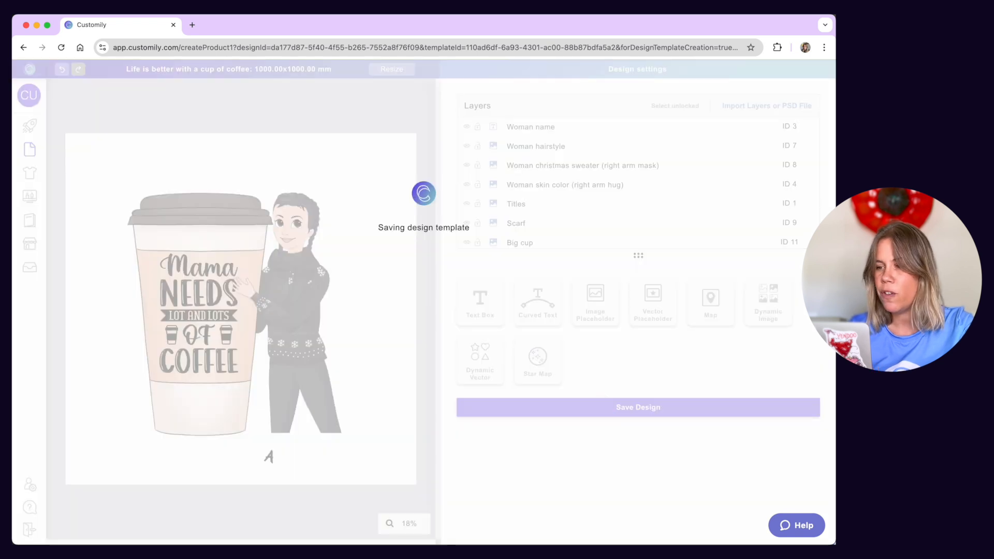
left_click(638, 408)
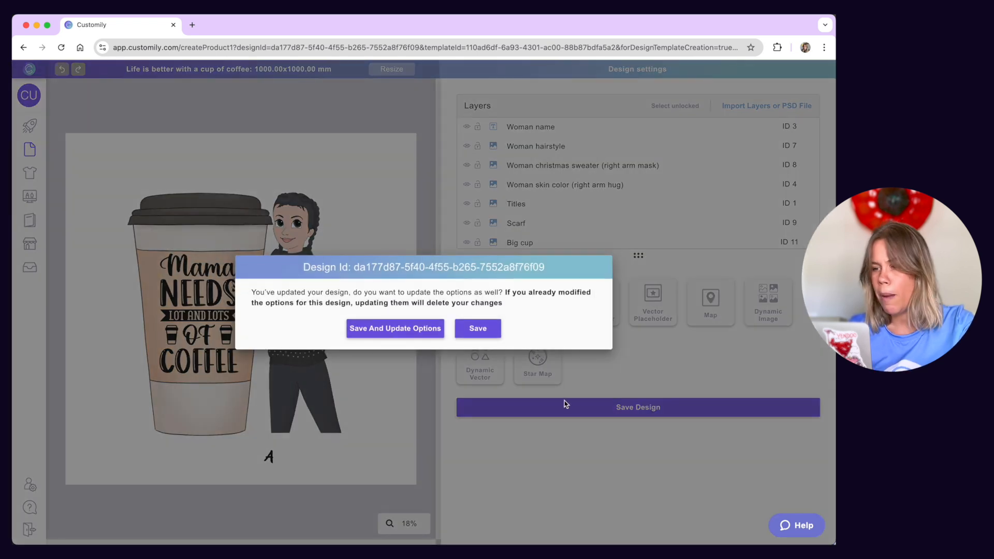
mouse_move(465, 338)
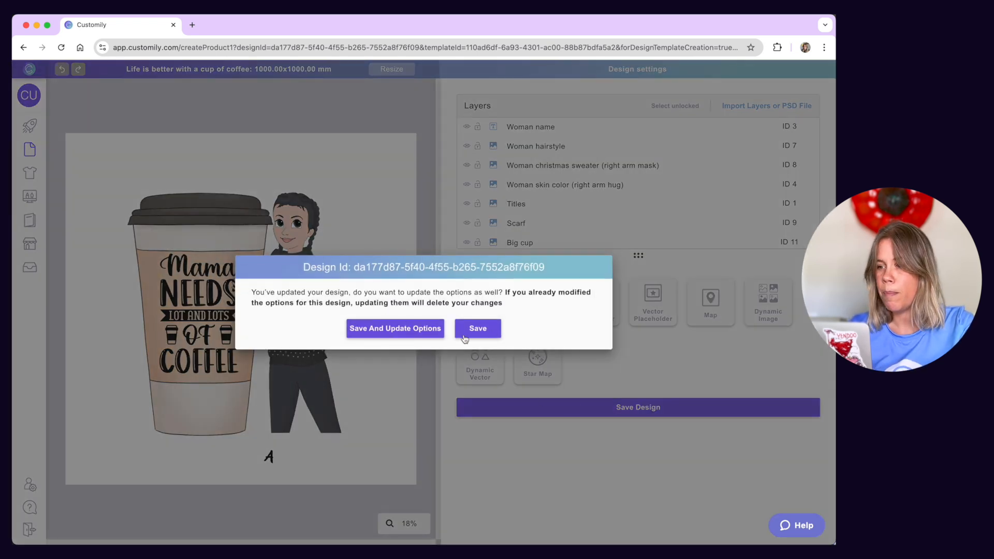